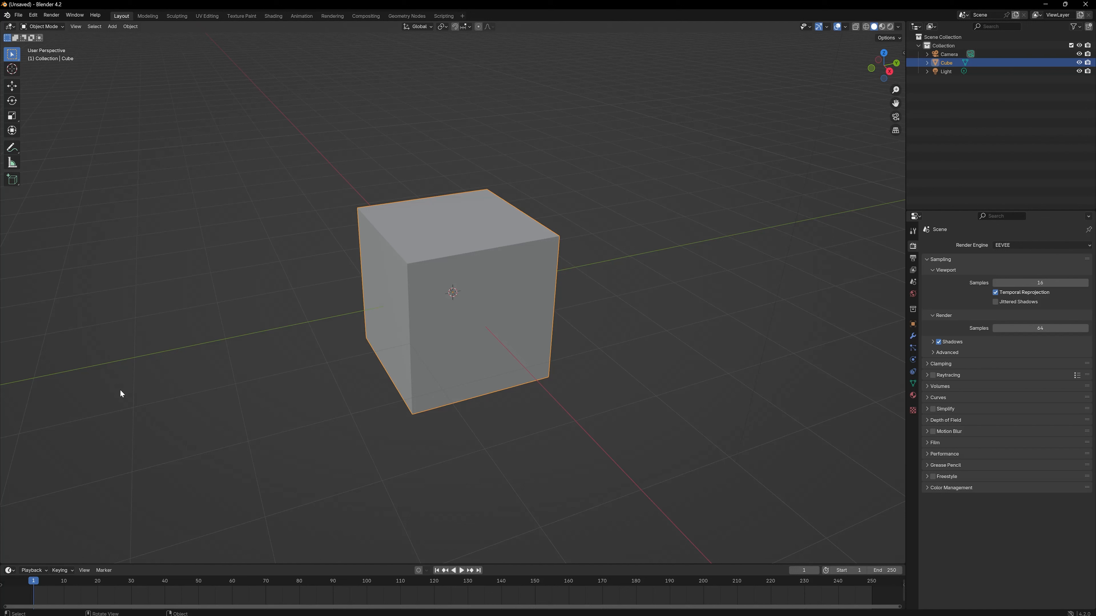
mouse_move(98, 143)
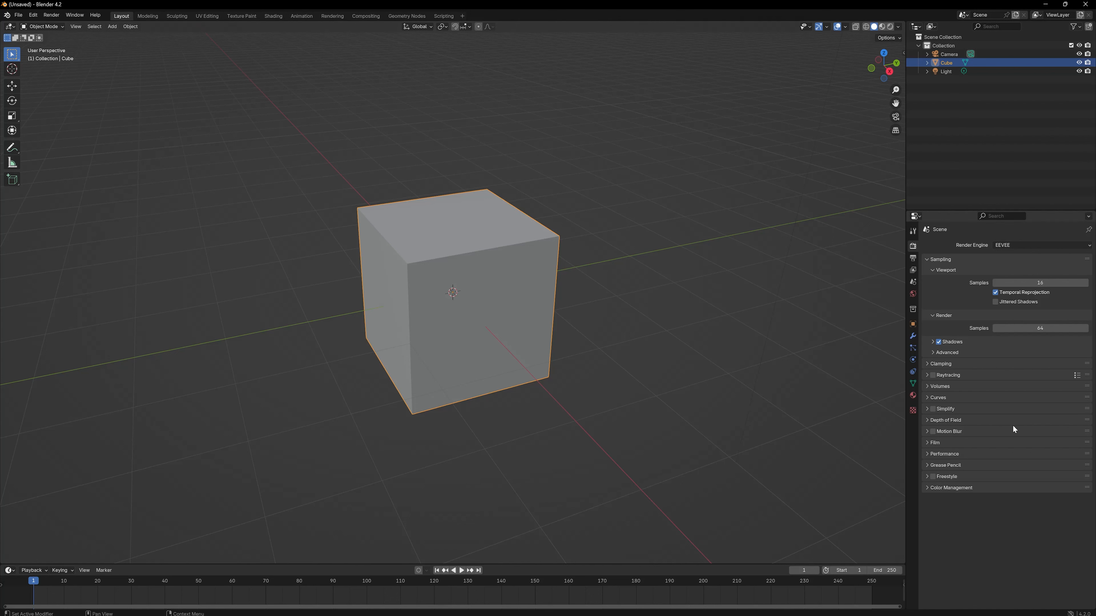
- Change the cube's material Surface to Emission with strength 5 and reveal Color Management settings
click(912, 396)
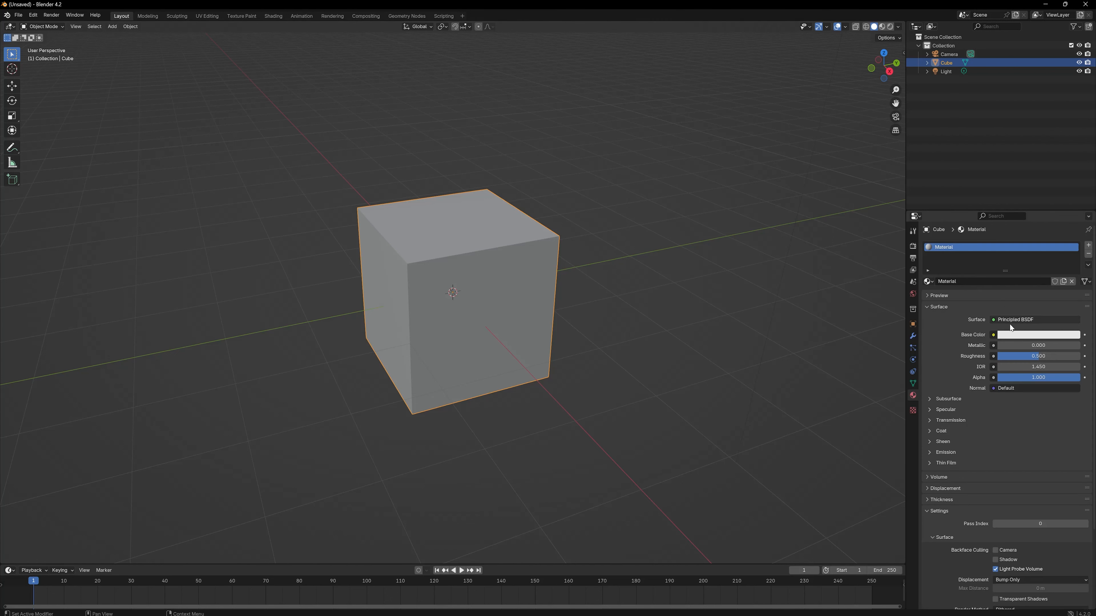
click(1013, 320)
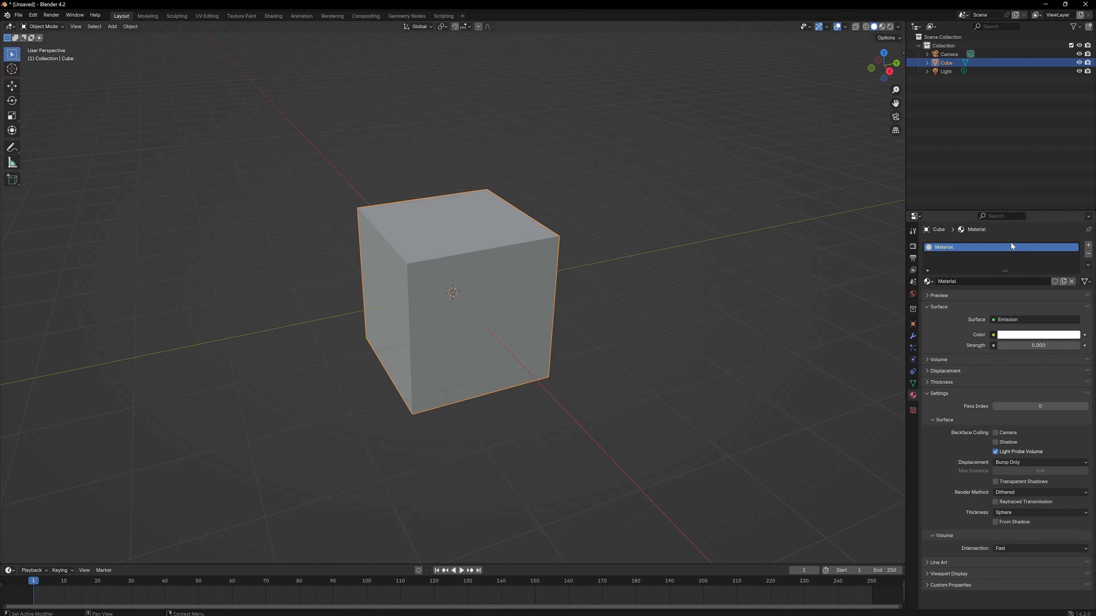
mouse_move(1014, 329)
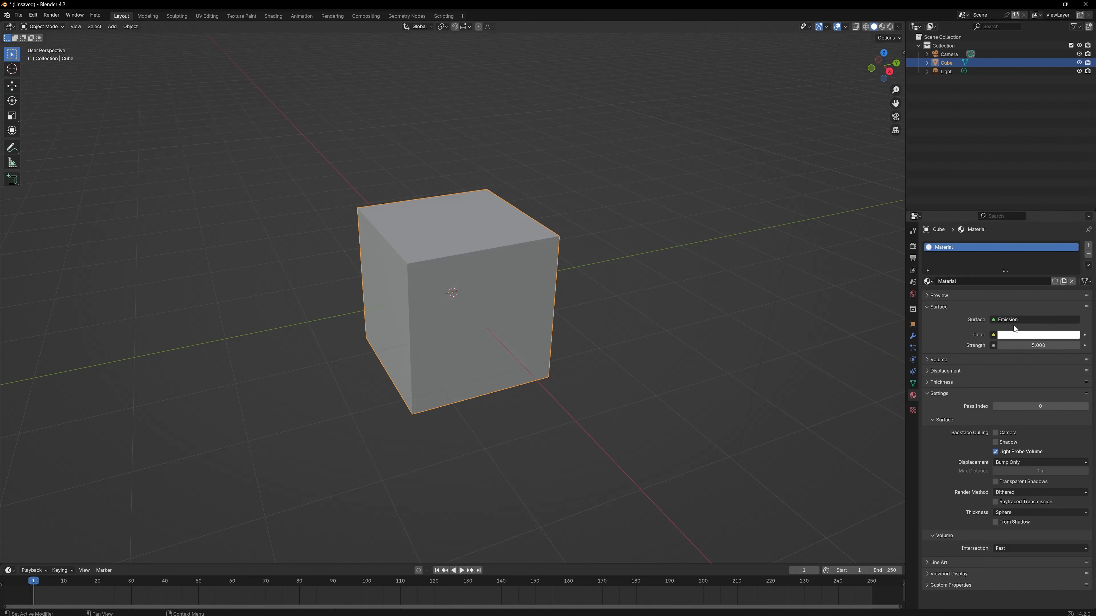
click(912, 246)
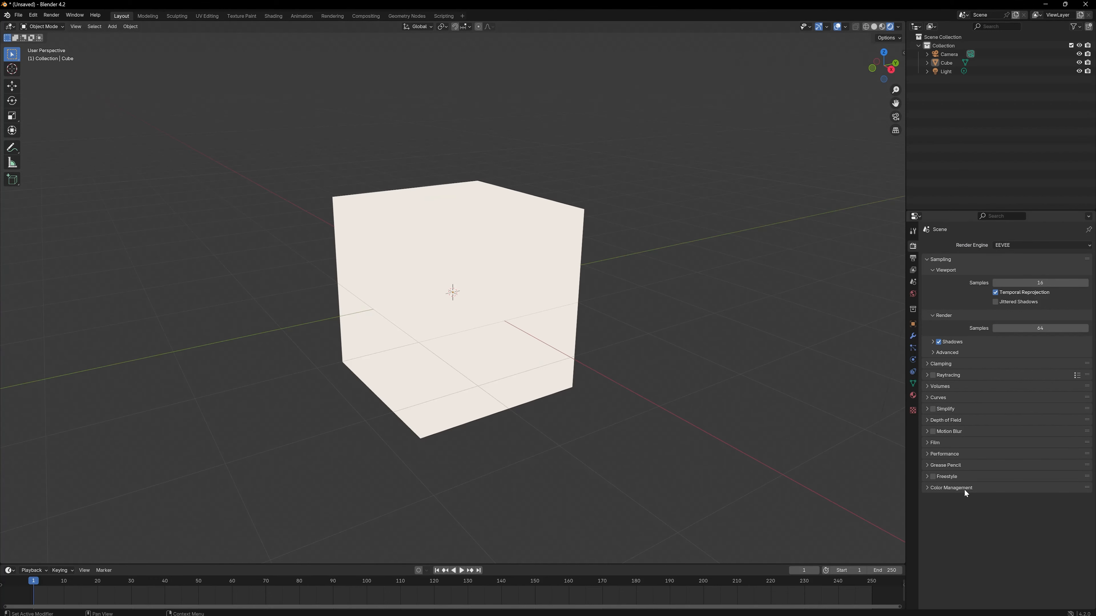
click(950, 488)
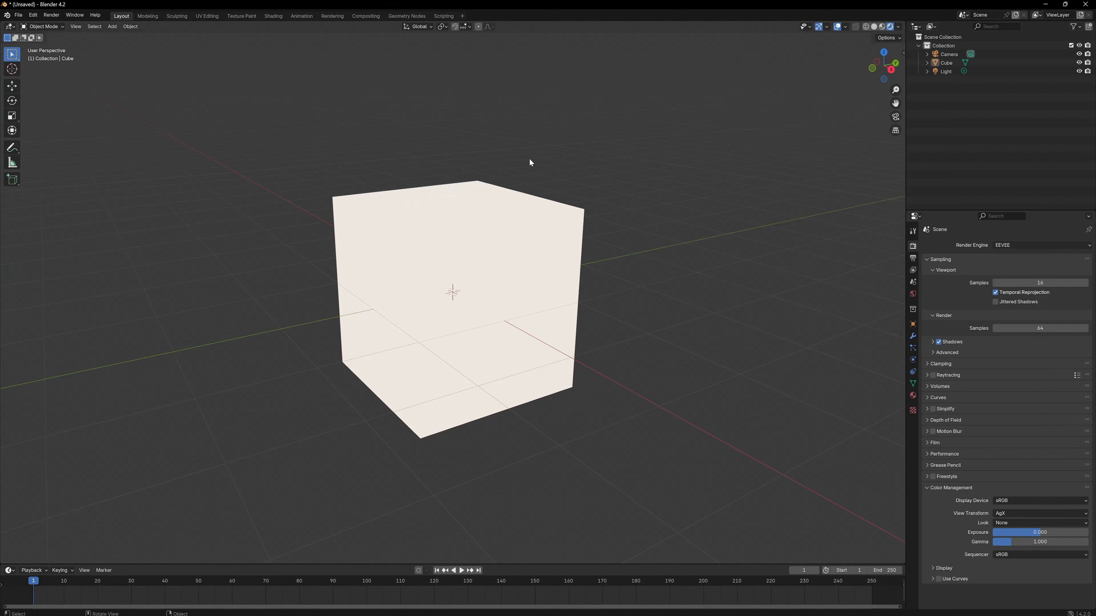
- Enable Use Nodes in the Compositing workspace and move the Composite node right to make room
click(364, 15)
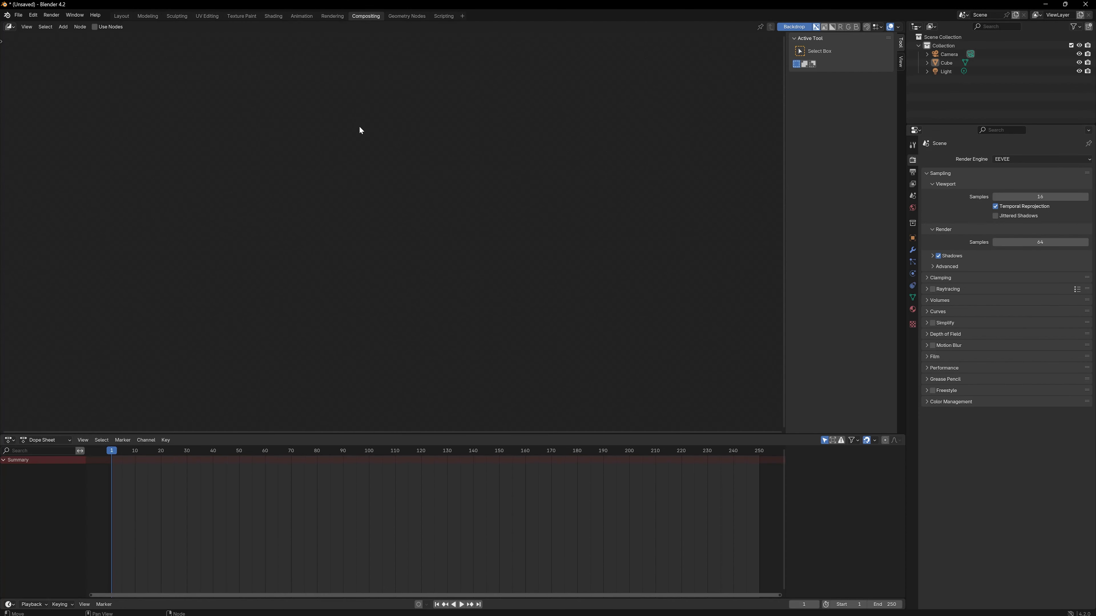
click(95, 26)
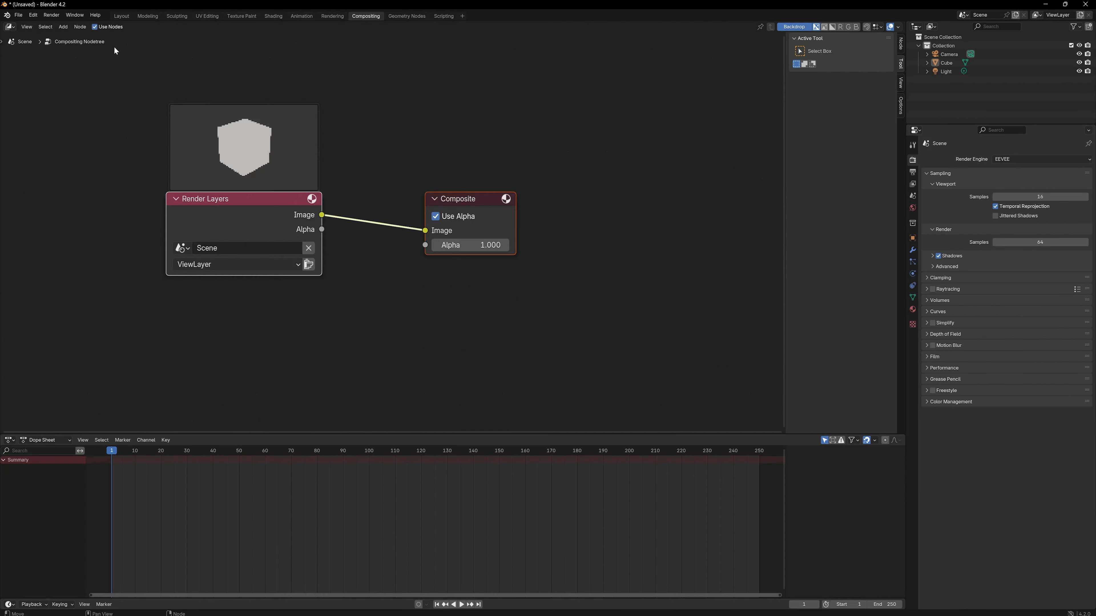
drag(458, 199, 636, 186)
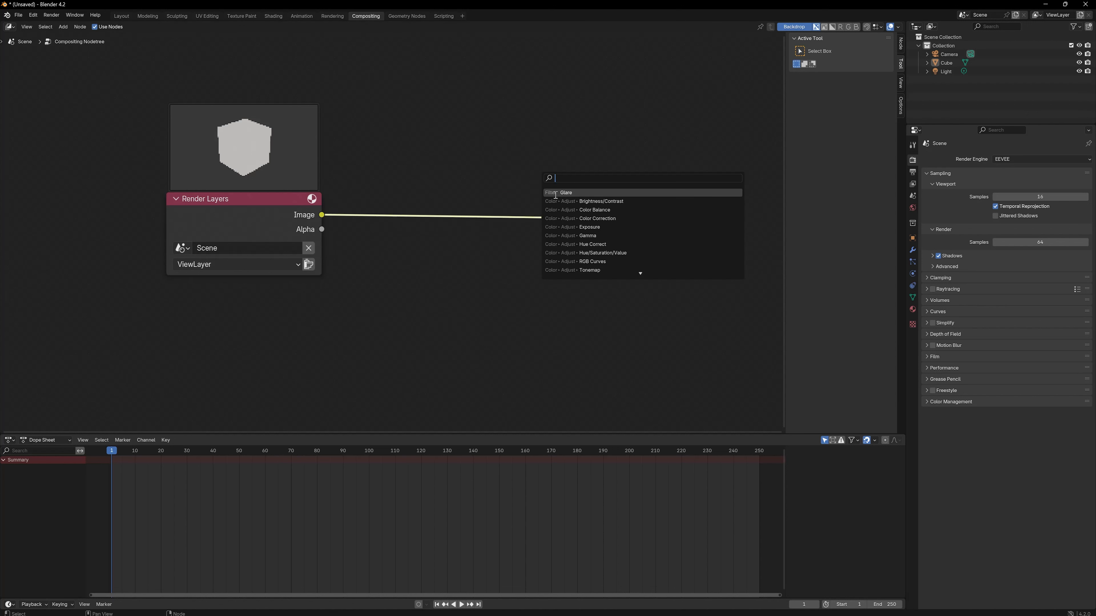
- Drop a Glare node onto the Render Layers–Composite link and set its type to Fog Glow
click(566, 193)
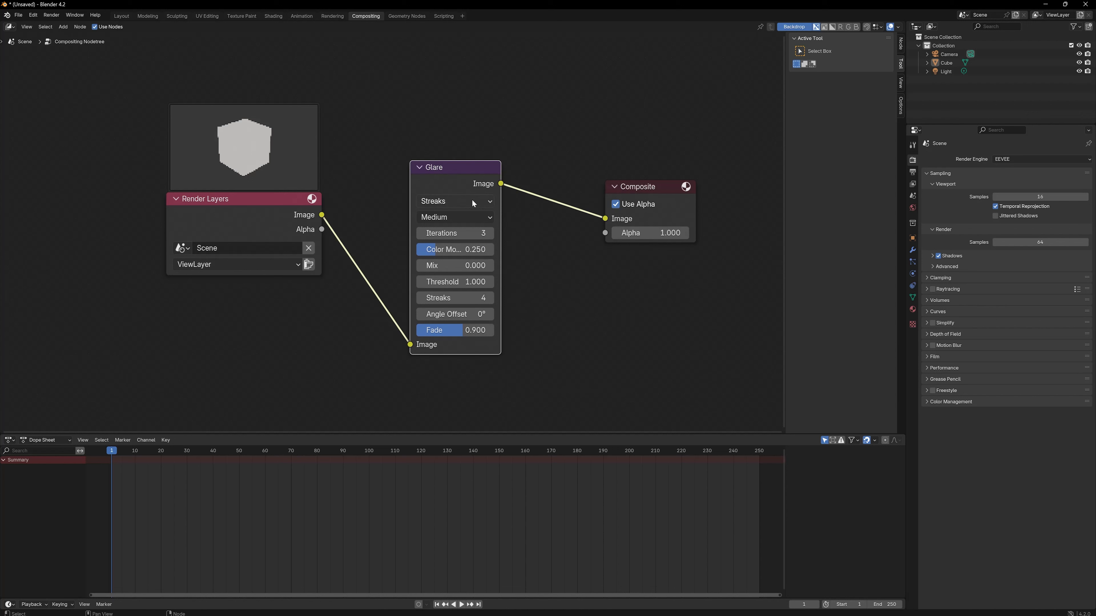
click(454, 202)
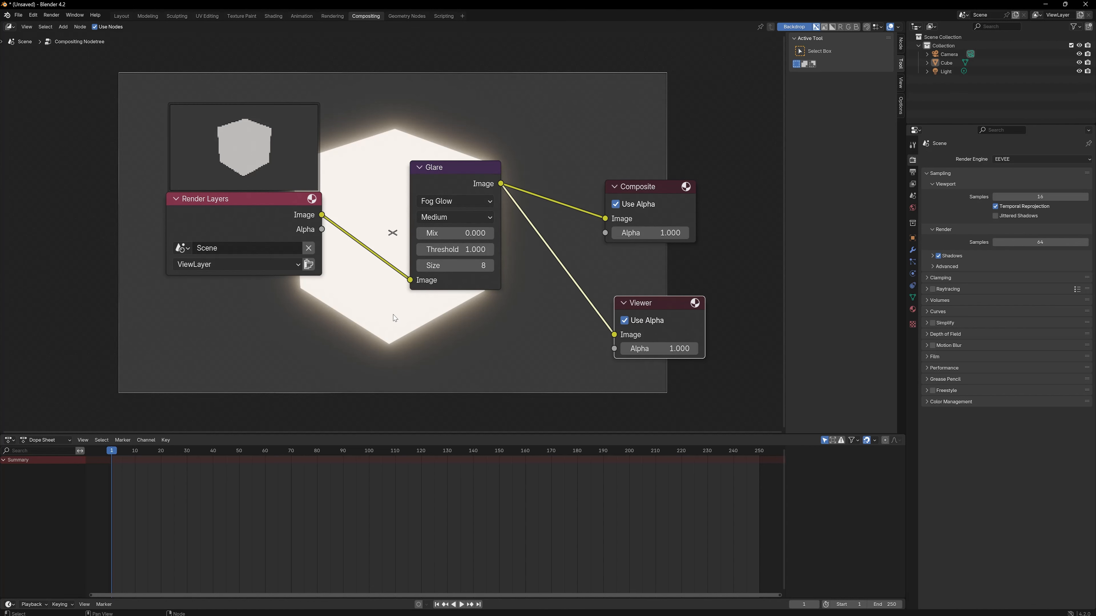
- Change the Glare node's type from Fog Glow to Bloom
click(455, 202)
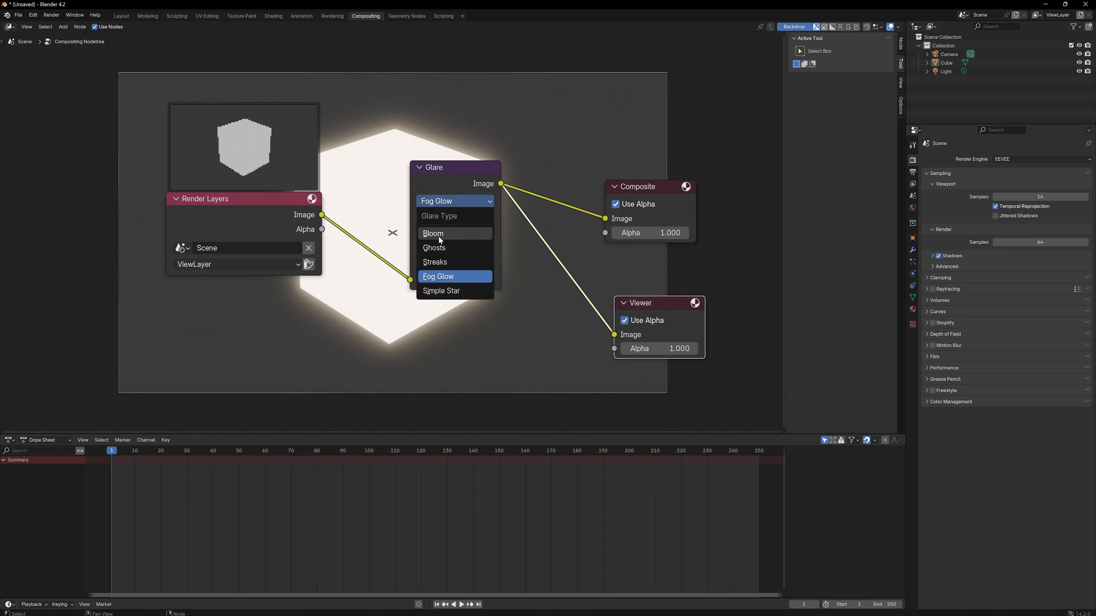
click(433, 233)
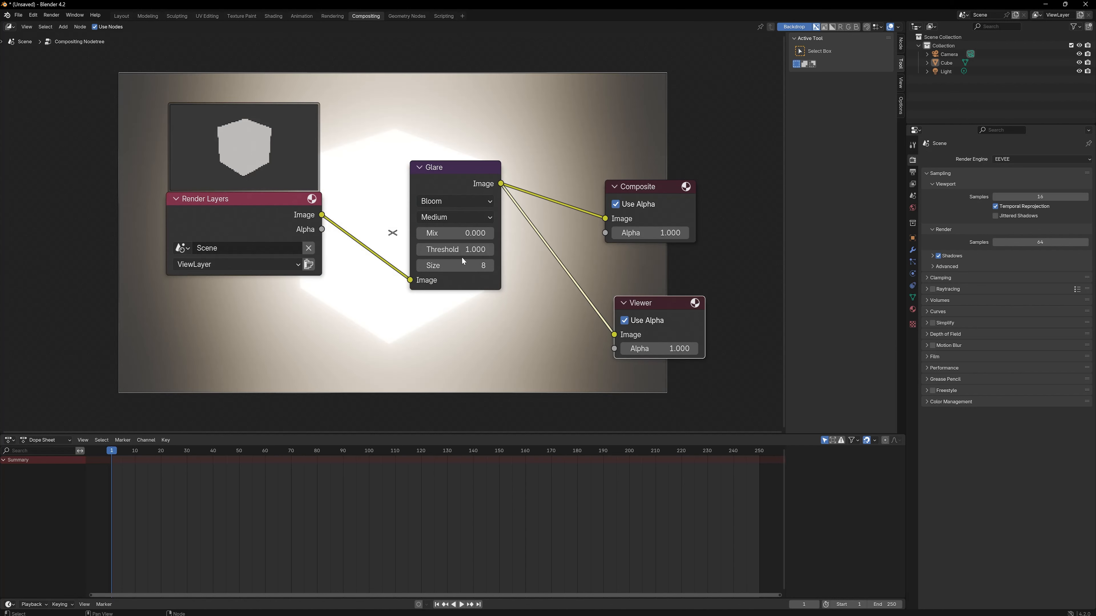
mouse_move(454, 265)
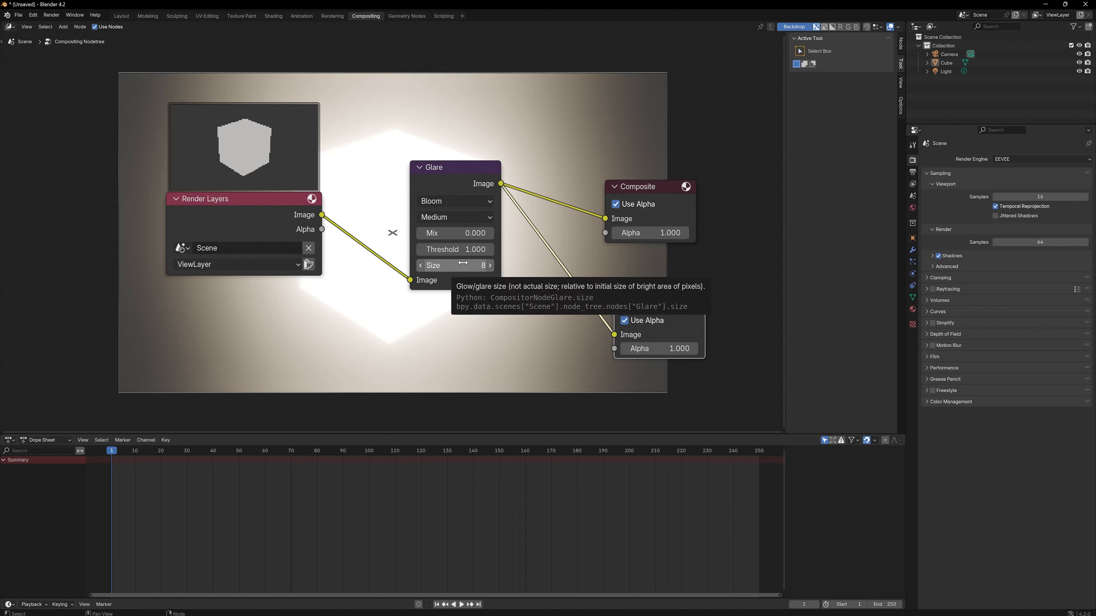